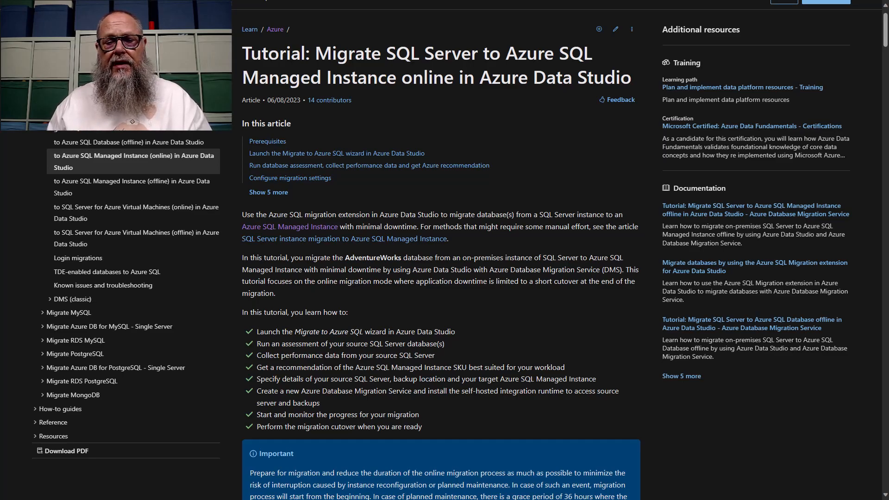
Step: Scroll the 'Migrate databases at scale using automation' article down to the sample scripts table
scroll("down", 3)
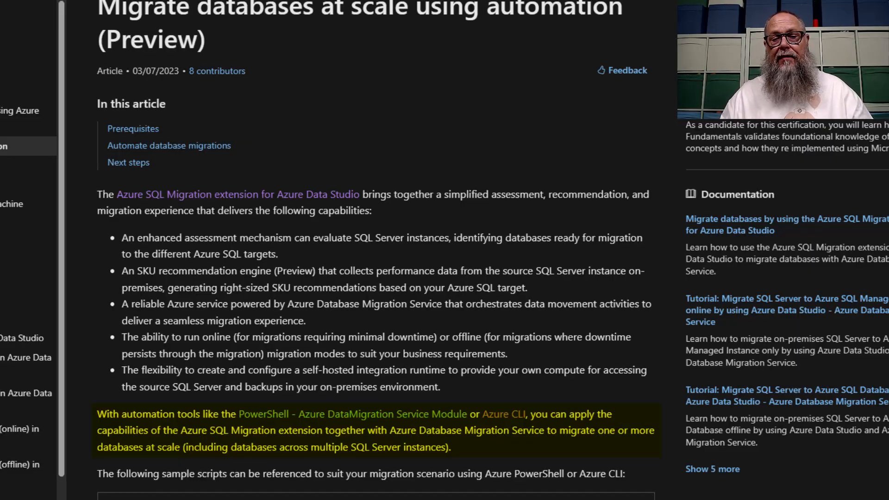
scroll("down", 3)
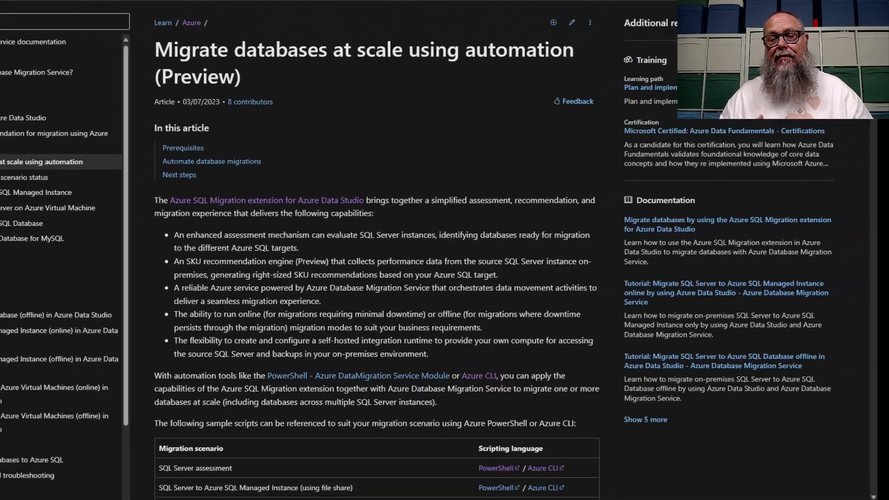
scroll("down", 3)
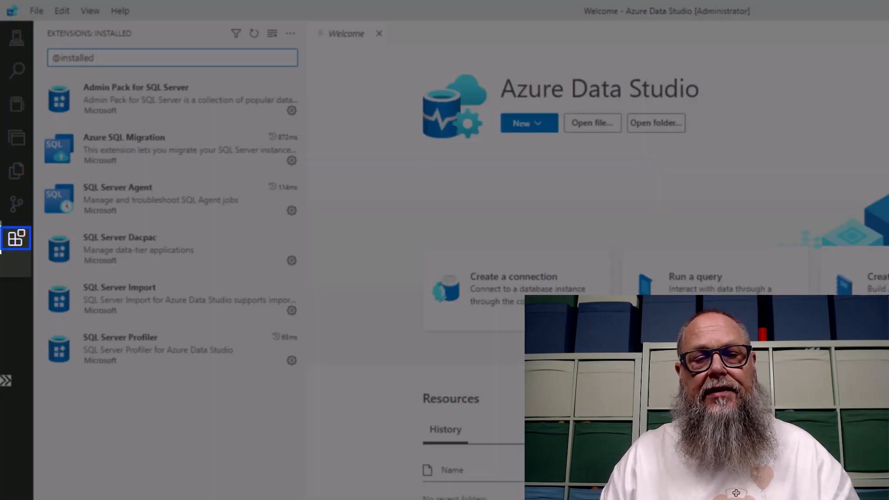
Step: Confirm the Azure SQL Migration extension is installed, then show the datayadsmsql server connections
left_click(171, 149)
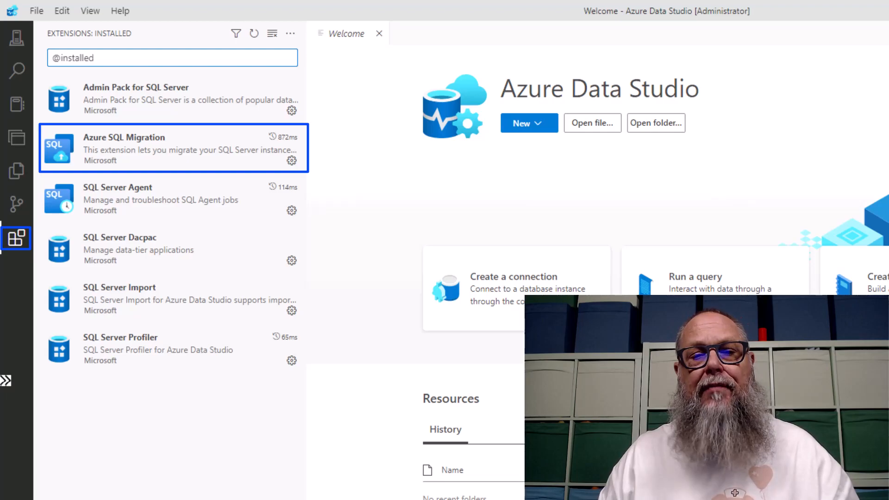
mouse_move(17, 38)
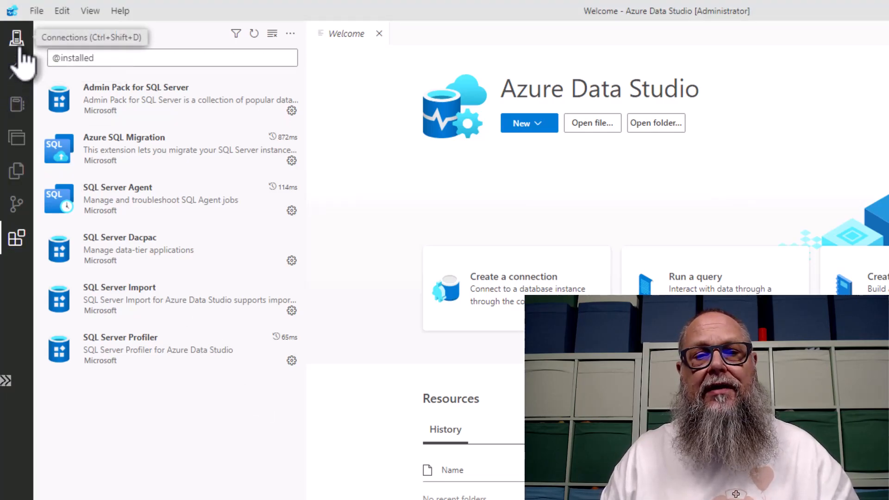
left_click(16, 38)
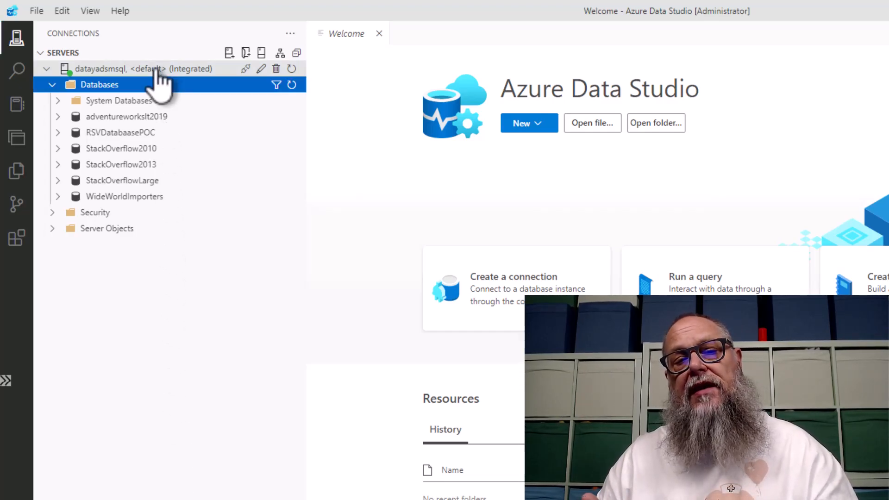
Step: Manage the datayadsmsql server and reach its Azure SQL Migration dashboard
right_click(142, 68)
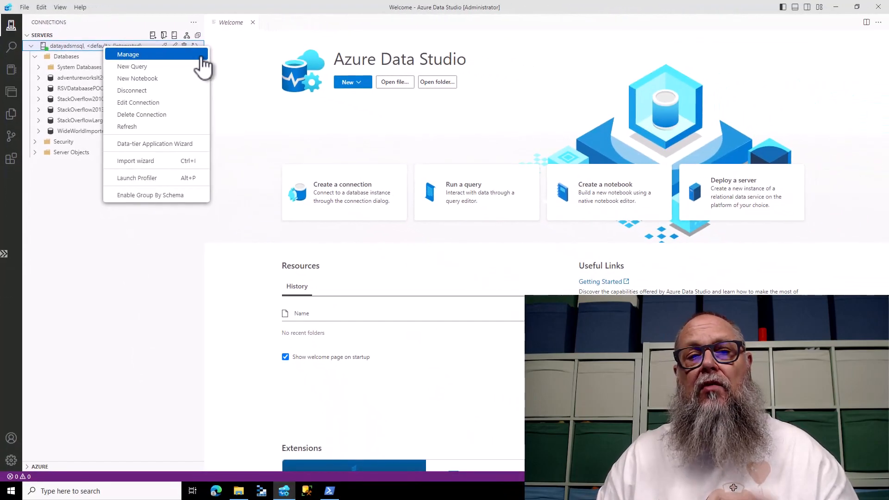
left_click(128, 54)
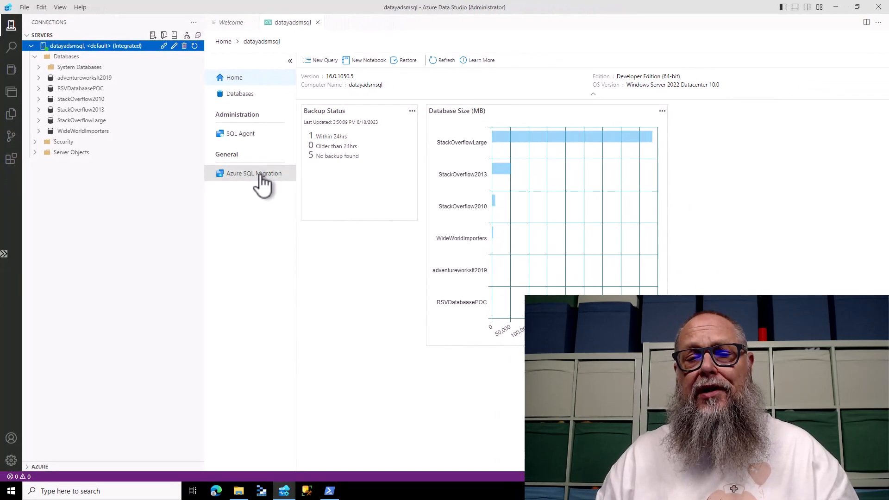
left_click(253, 173)
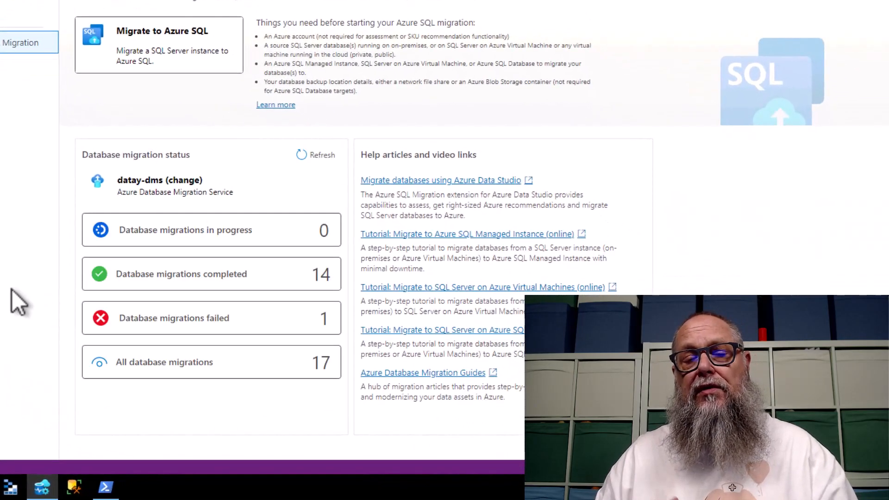
mouse_move(235, 79)
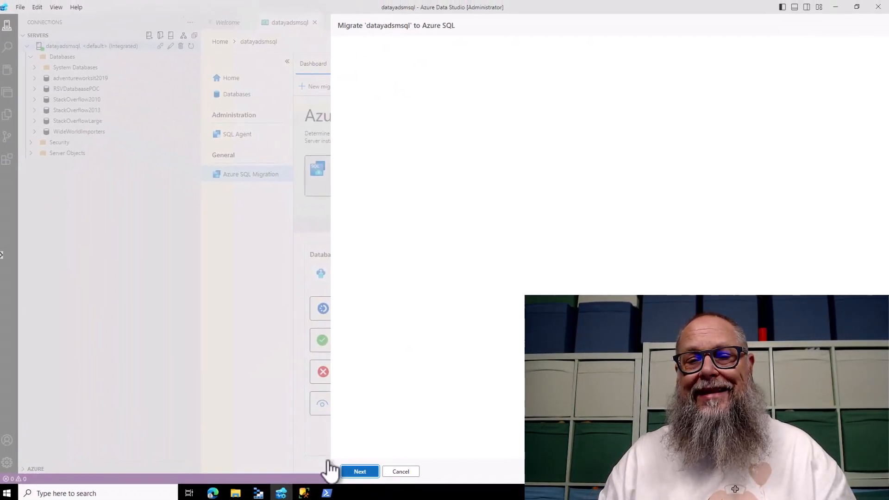
Step: Select all six datayadsmsql databases and run the Azure SQL target assessment
left_click(359, 471)
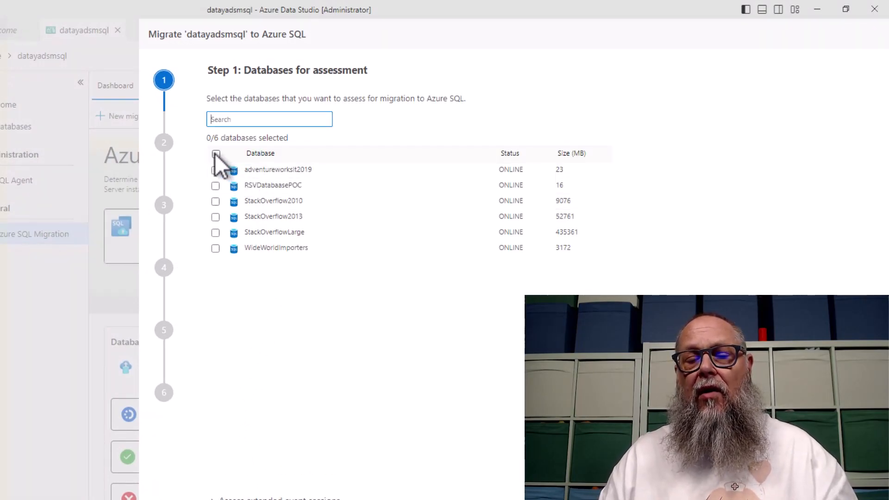
left_click(215, 153)
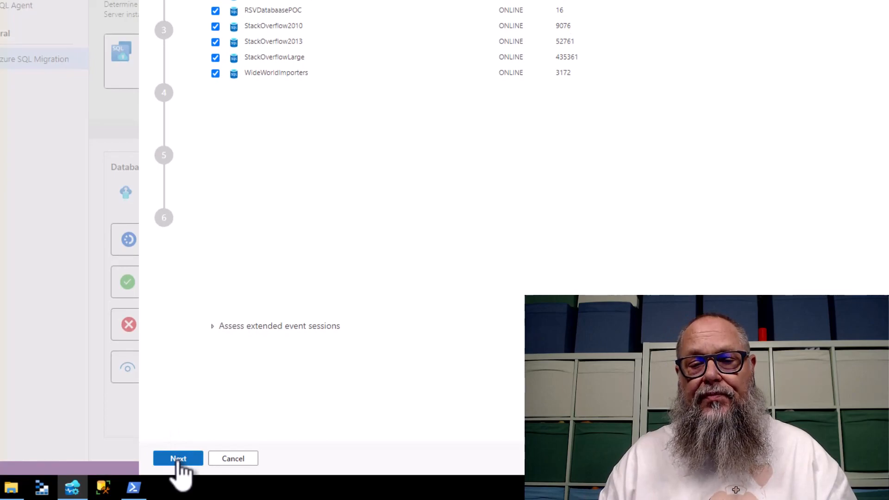
left_click(177, 458)
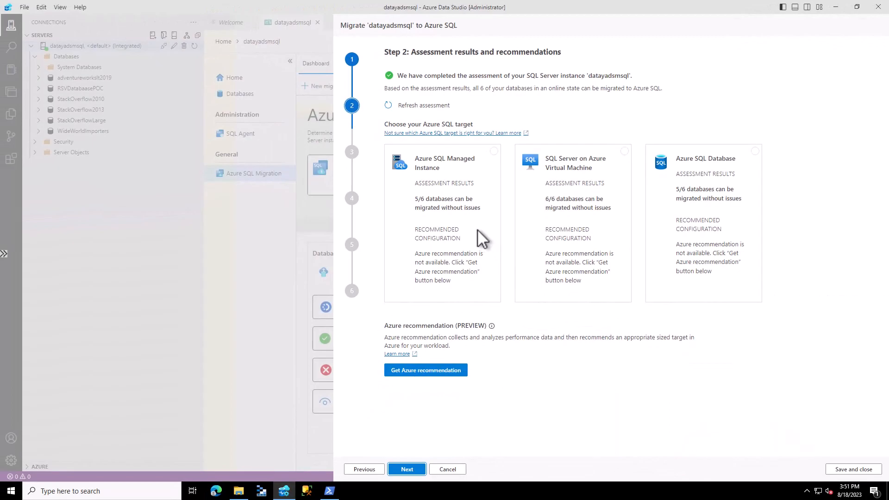
Step: Choose Azure SQL Managed Instance as target and review the WideWorldImporters assessment issues
left_click(442, 221)
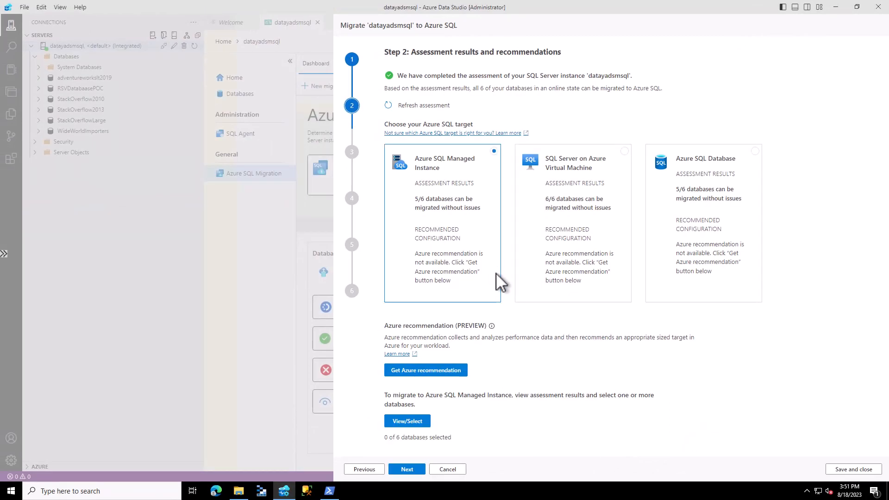
left_click(406, 421)
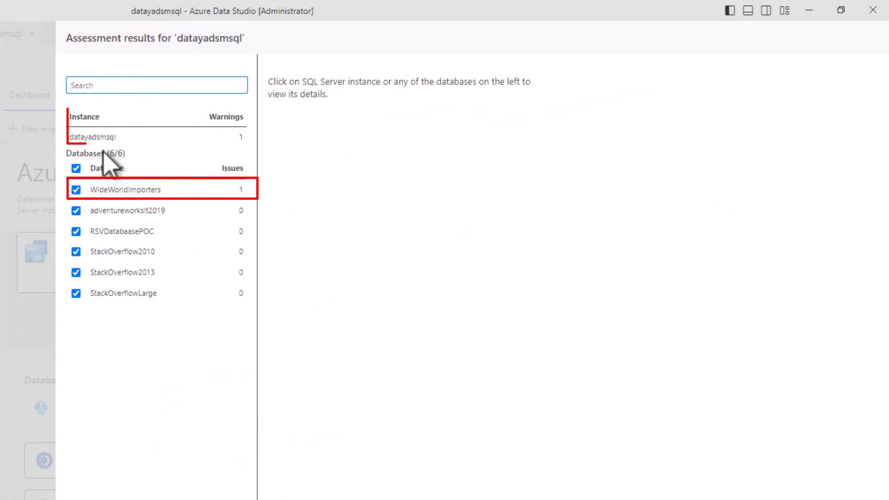
mouse_move(133, 204)
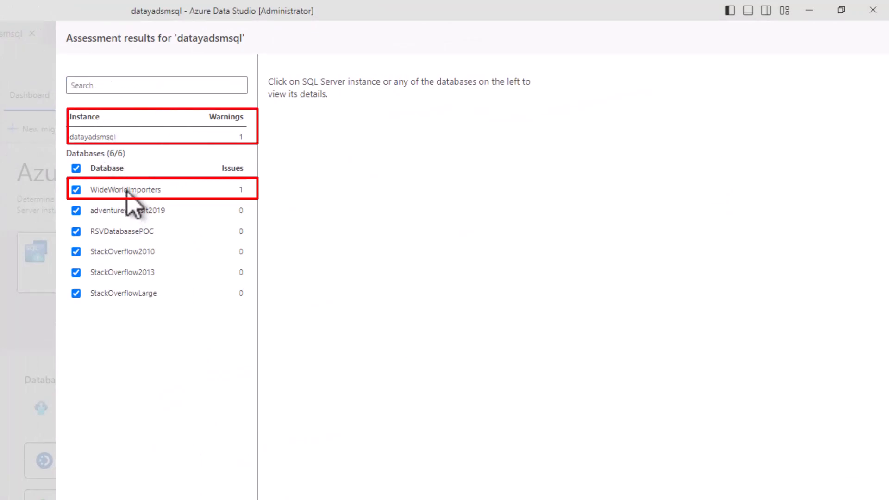
left_click(124, 189)
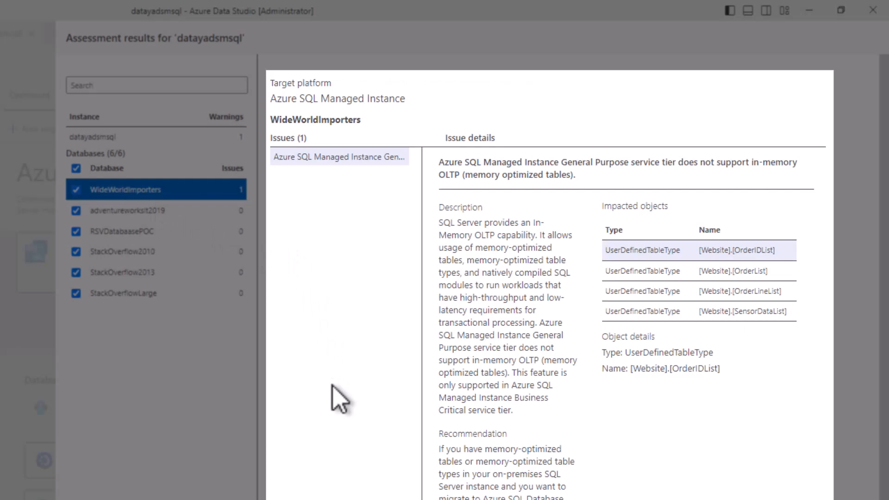
mouse_move(368, 397)
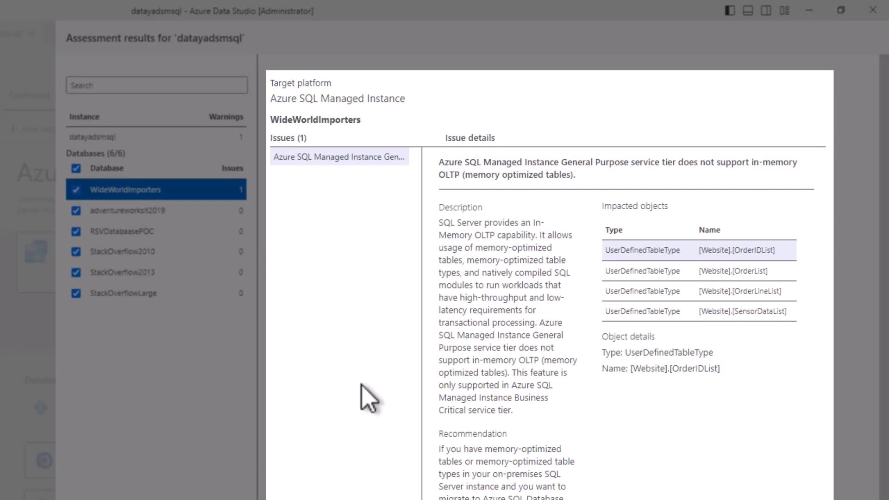
mouse_move(454, 385)
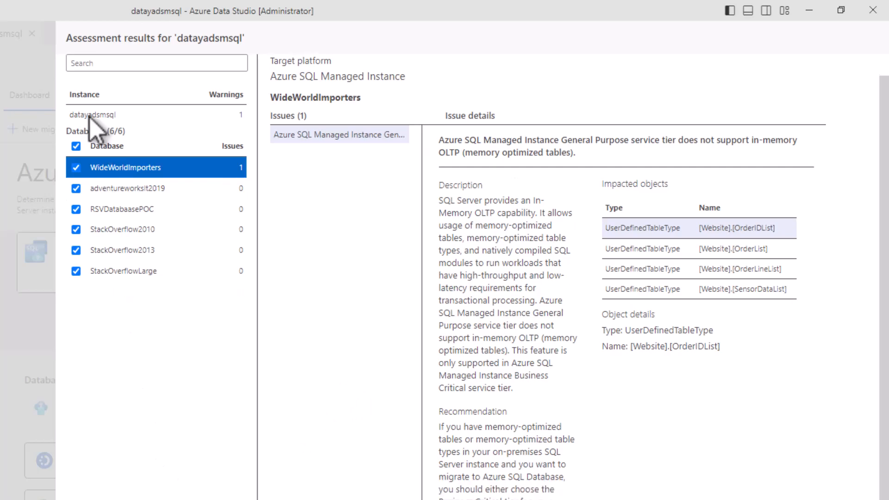
Step: Review instance warnings, then select only StackOverflowLarge (1 of 6) for migration
left_click(105, 114)
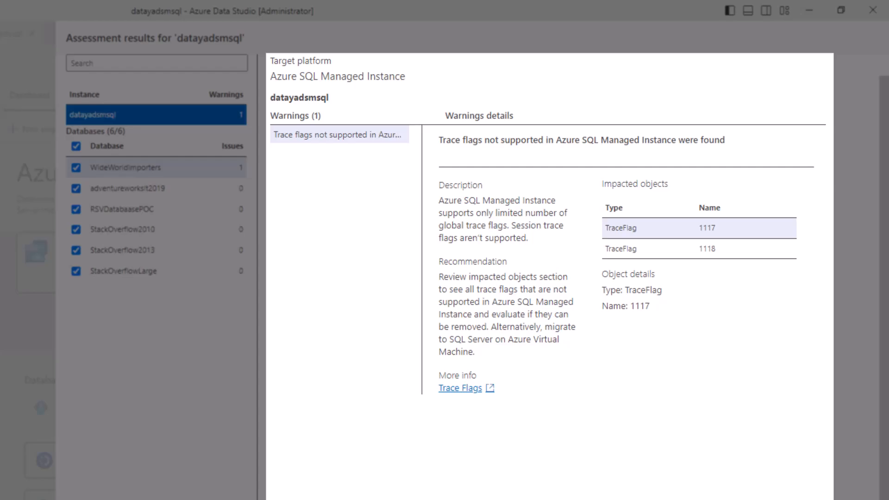
left_click(76, 146)
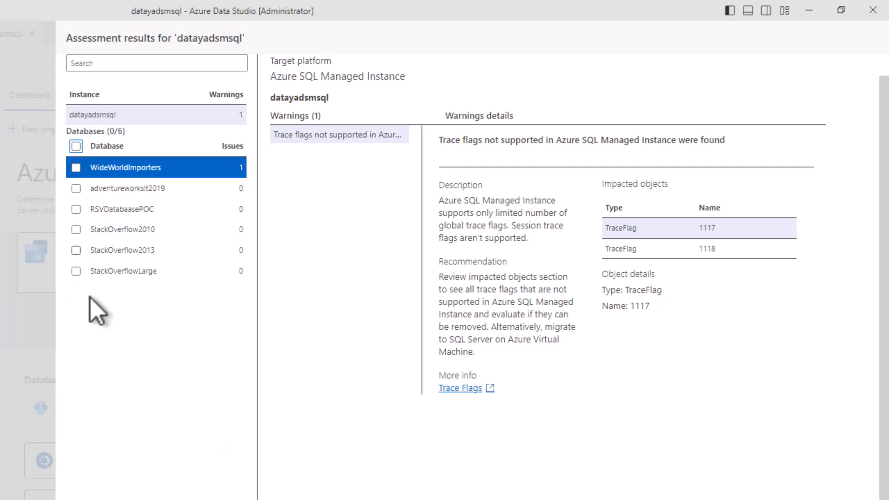
mouse_move(90, 295)
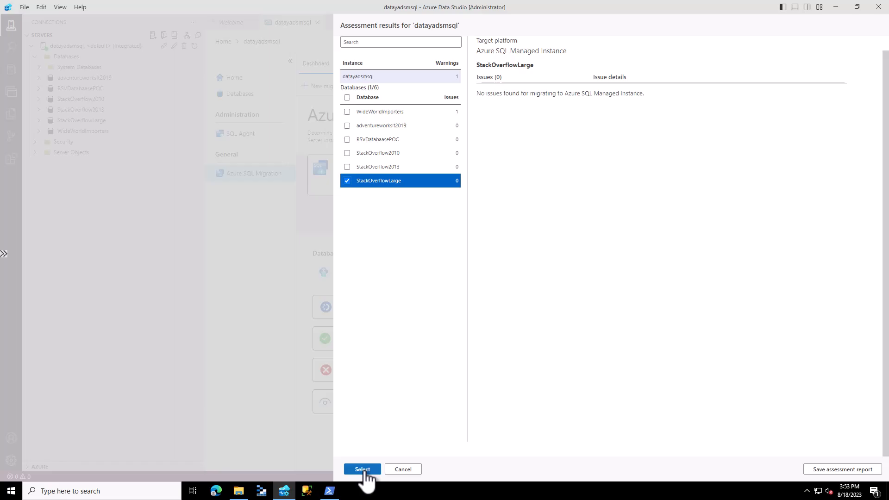
left_click(362, 469)
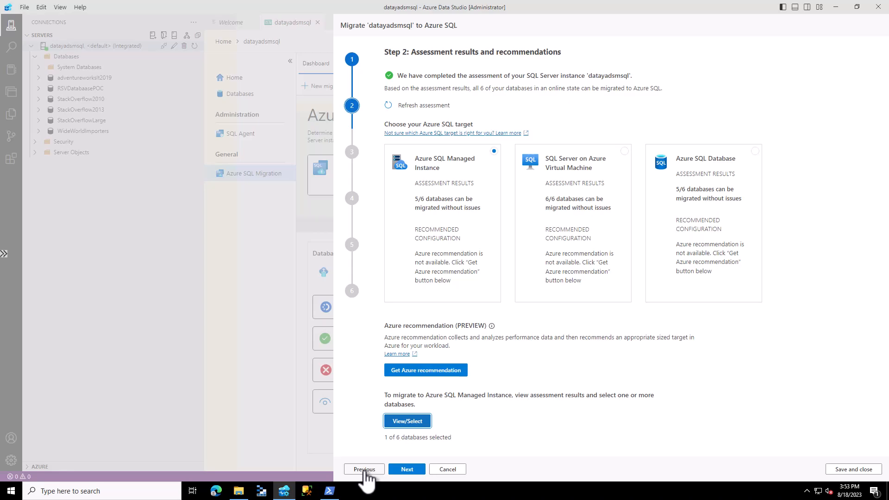
left_click(330, 490)
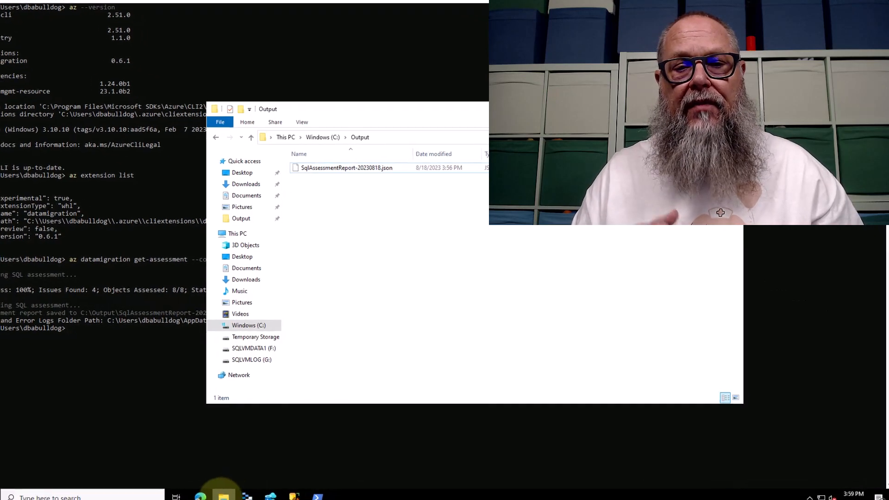
Step: Open SqlAssessmentReport-20230818.json in Microsoft Edge without making Edge the JSON default
double_click(346, 168)
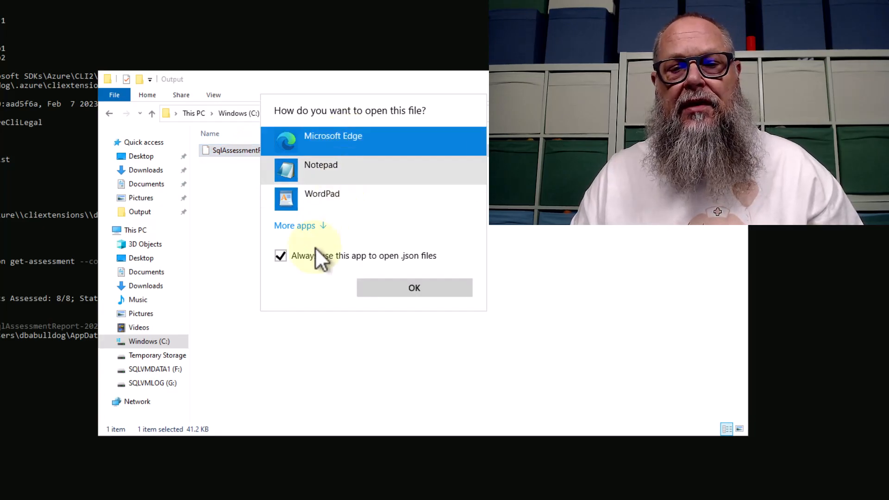
left_click(280, 255)
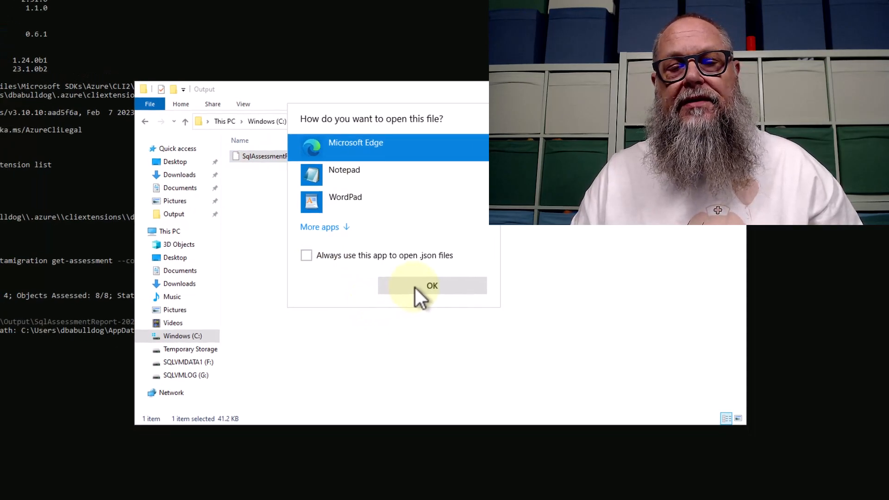
left_click(432, 286)
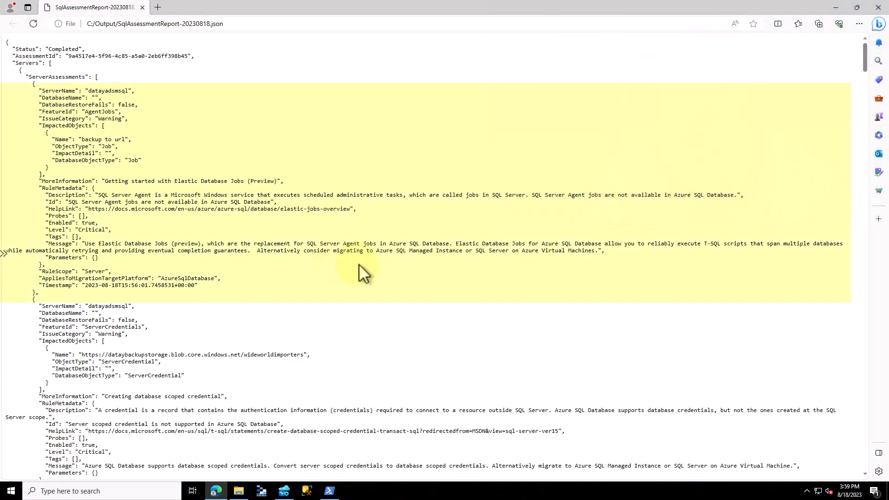
mouse_move(339, 271)
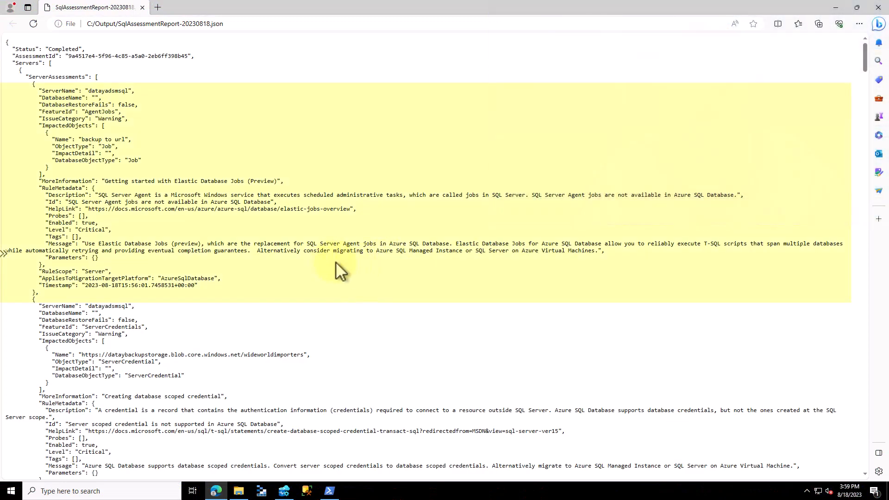
mouse_move(406, 498)
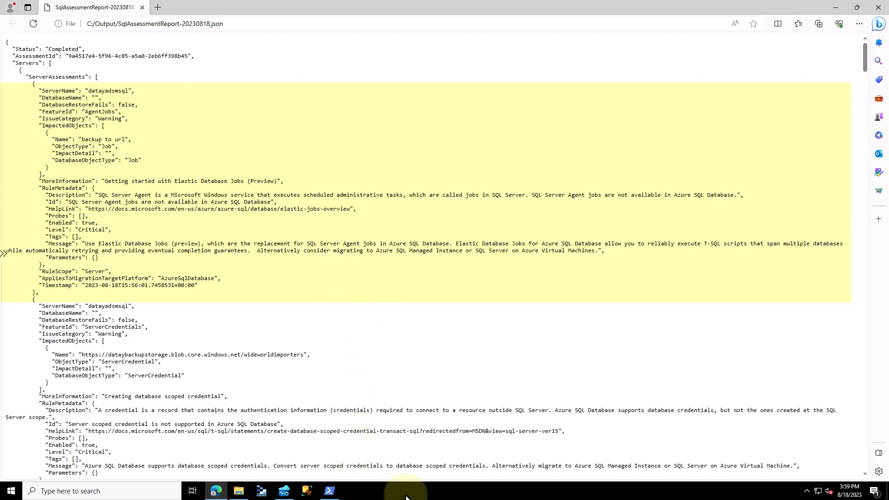
mouse_move(391, 454)
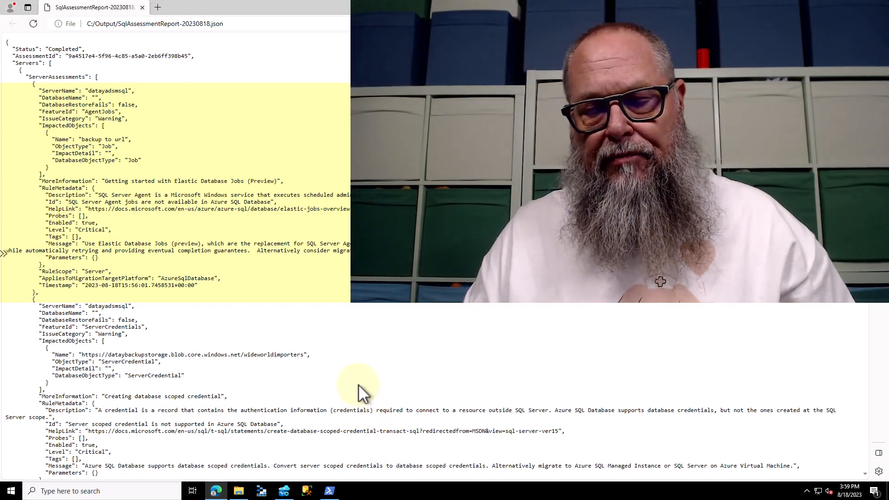
mouse_move(395, 350)
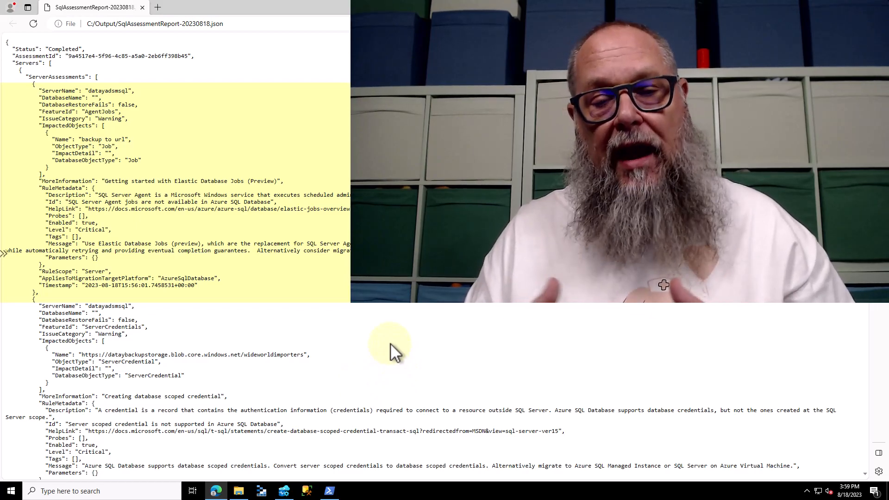